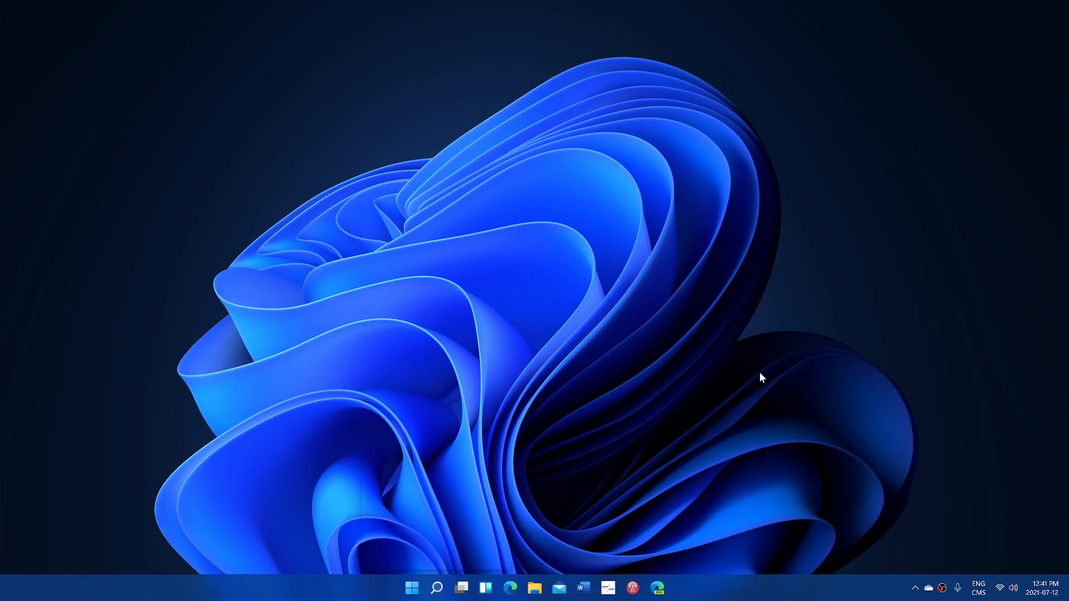
mouse_move(567, 508)
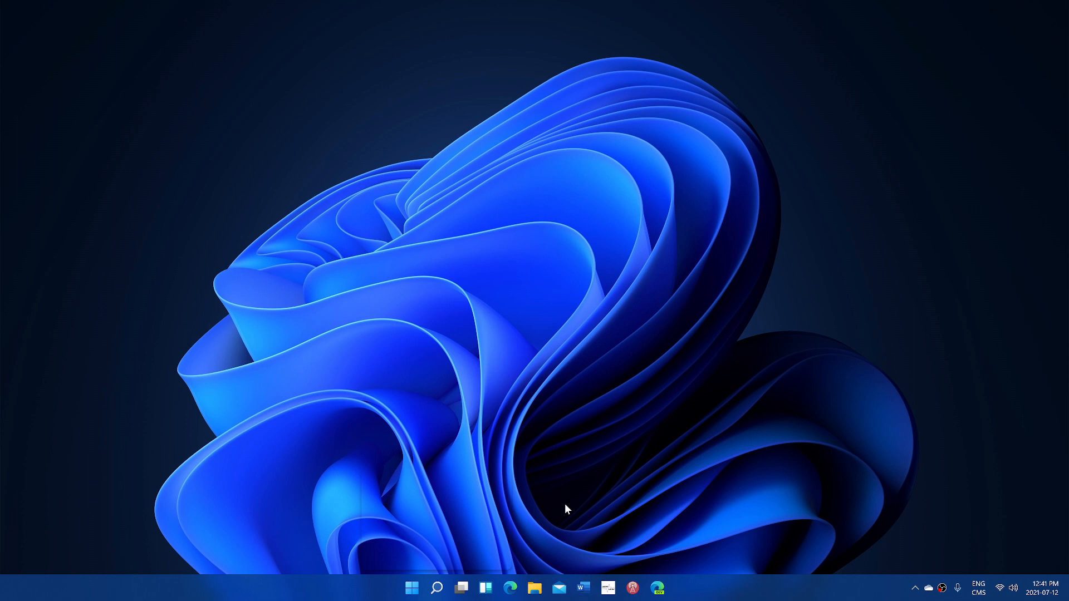
mouse_move(549, 530)
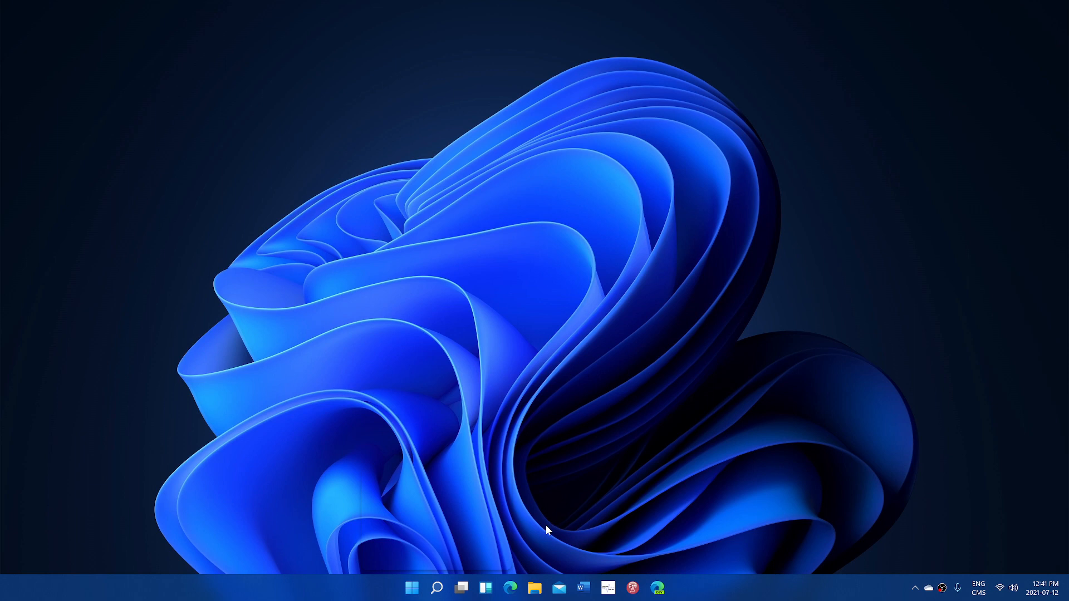
mouse_move(653, 529)
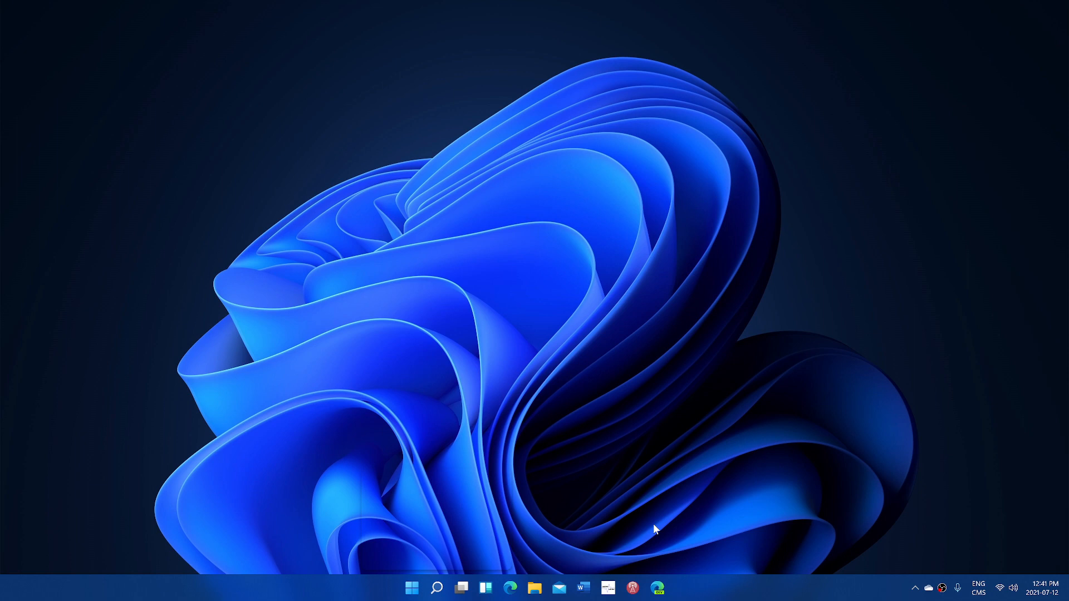
mouse_move(664, 521)
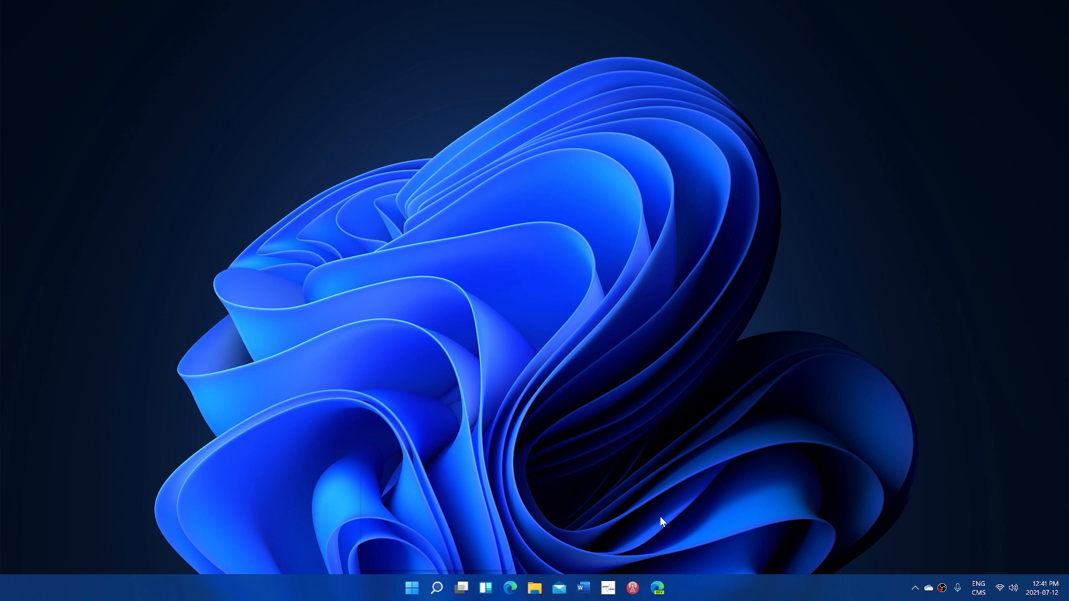
mouse_move(743, 533)
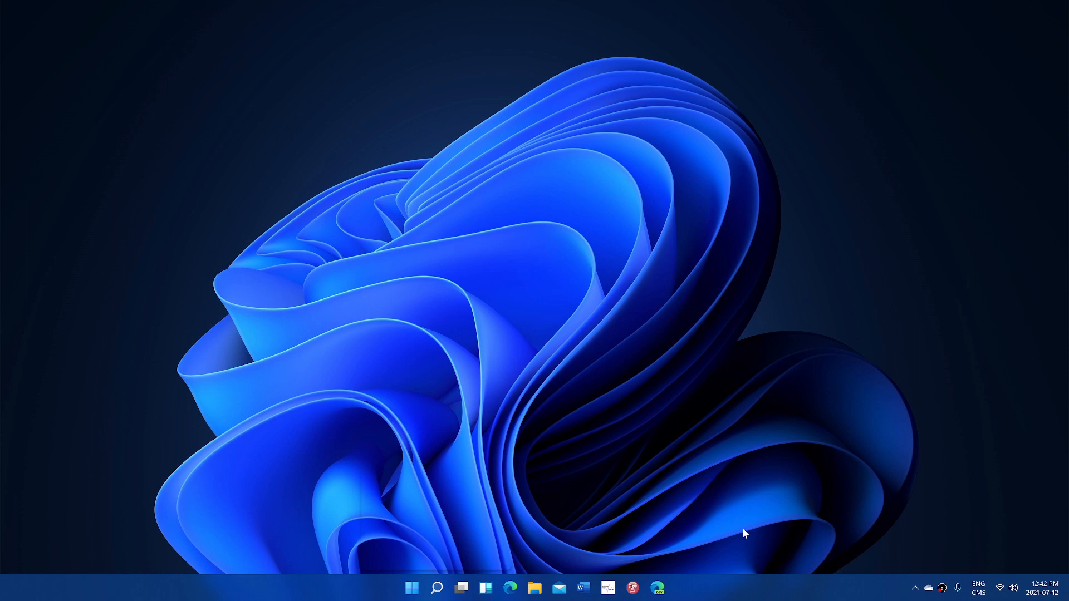
mouse_move(654, 465)
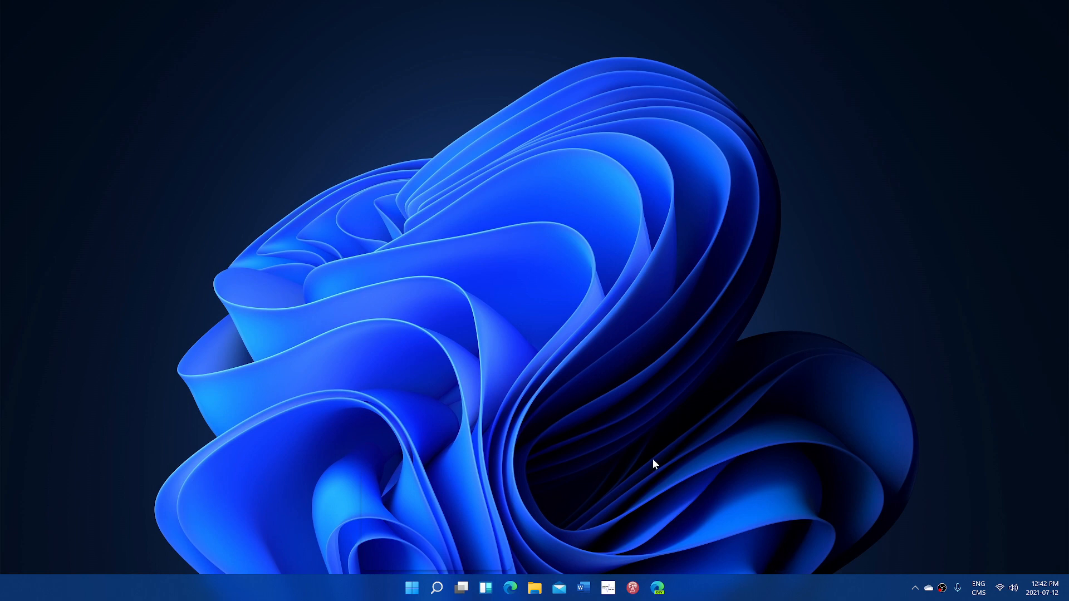
mouse_move(971, 577)
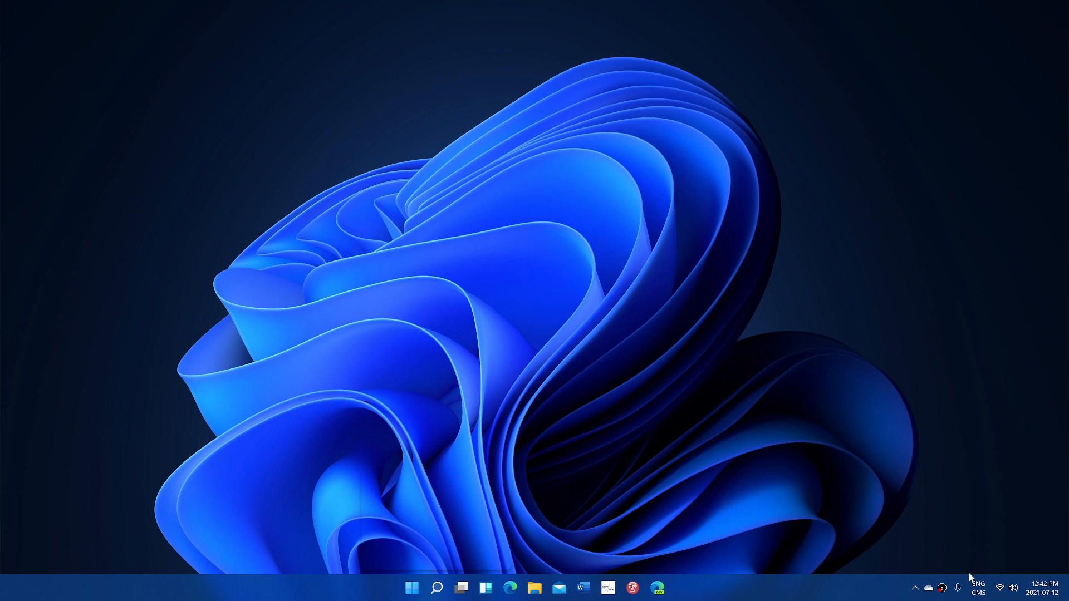
mouse_move(574, 519)
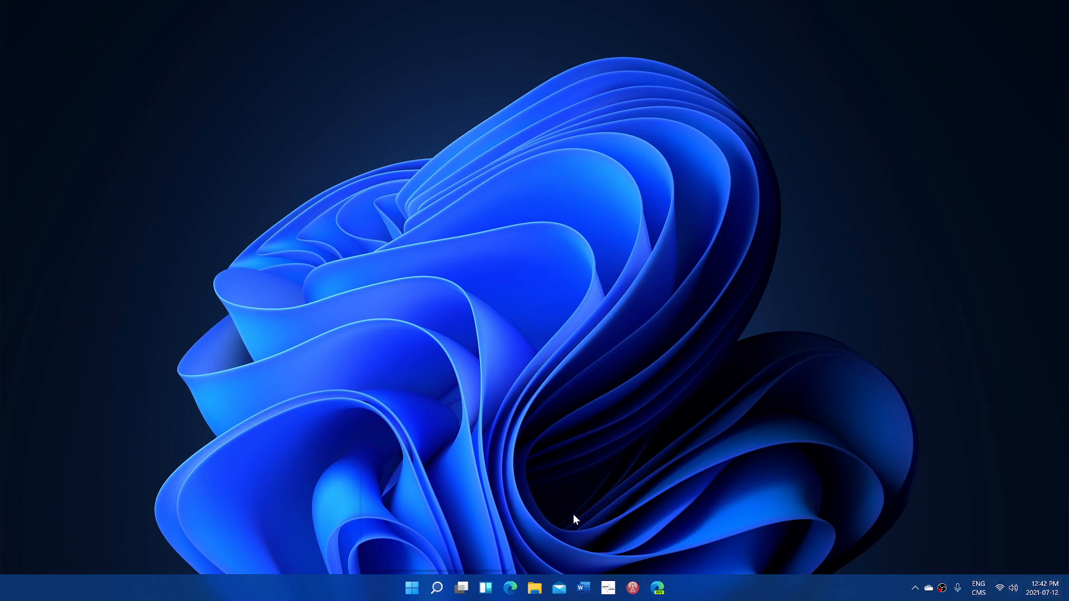
Launch the Settings app from the Start menu's pinned apps.
left_click(411, 588)
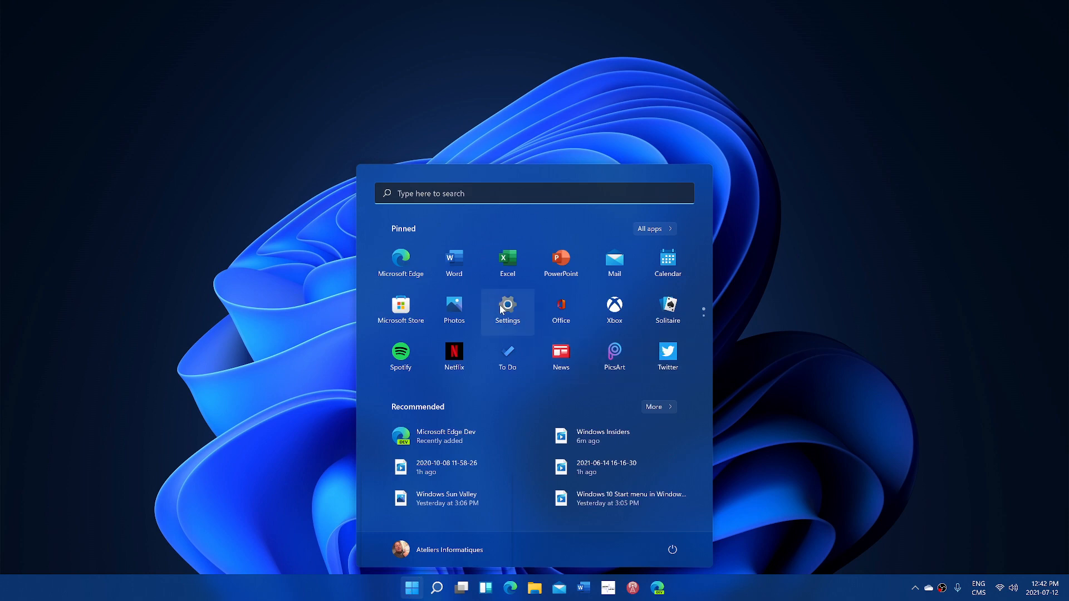
left_click(507, 309)
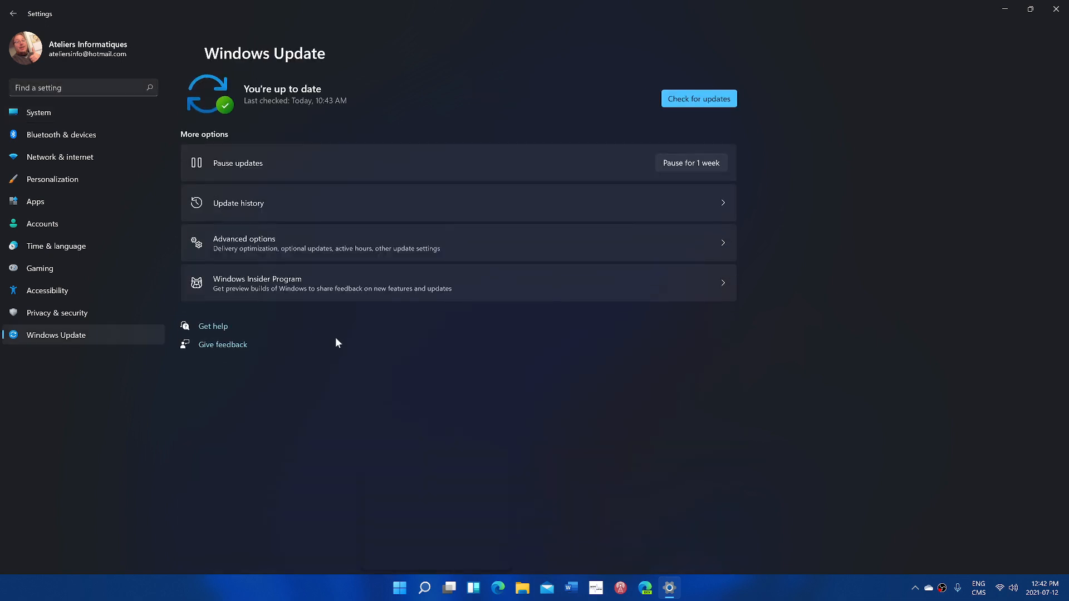
mouse_move(293, 249)
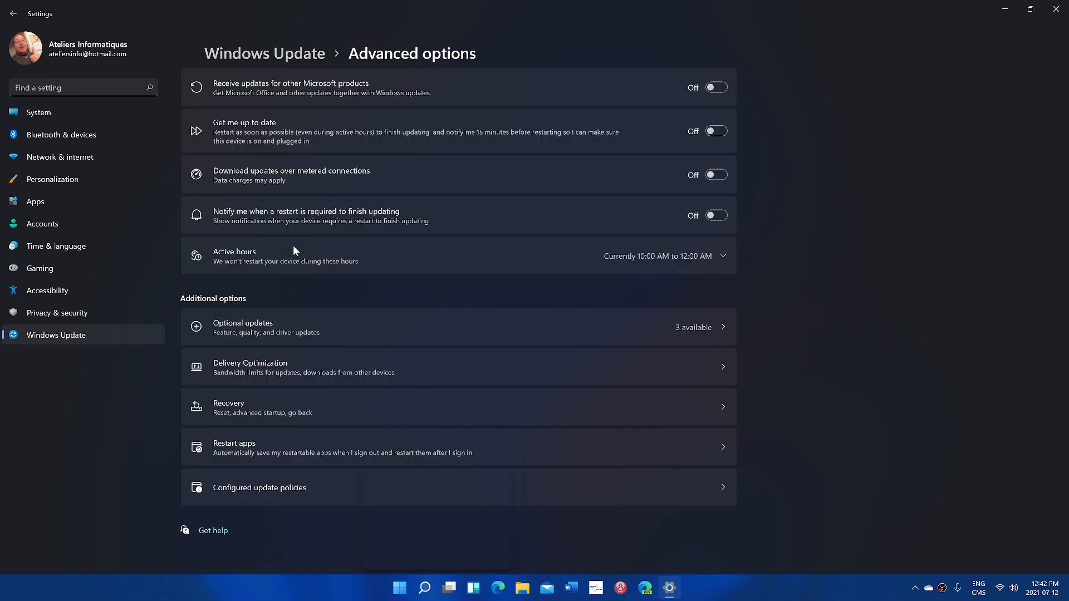
mouse_move(334, 280)
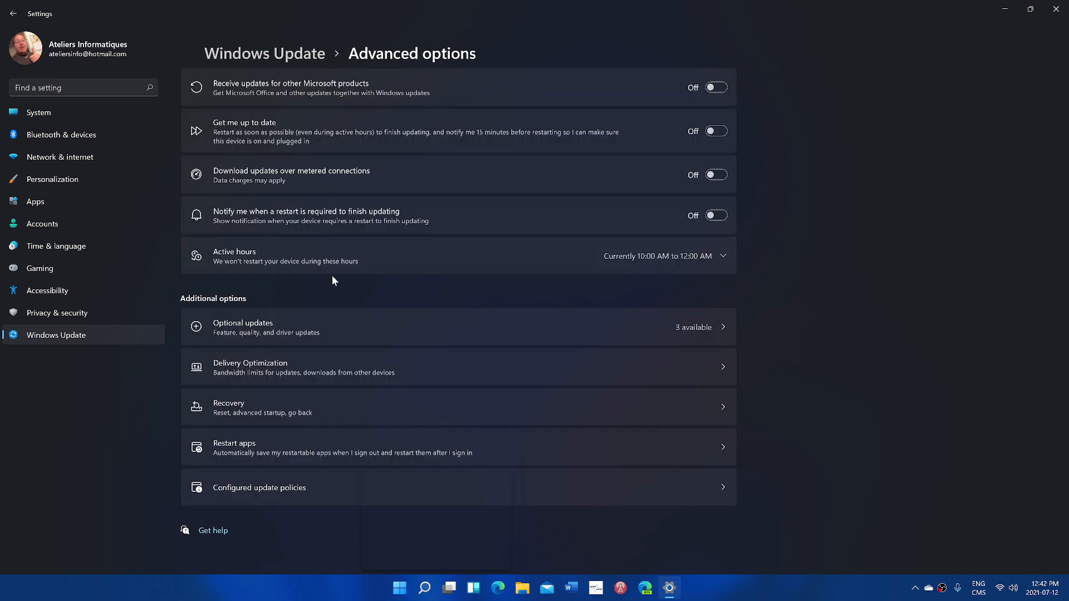
mouse_move(308, 409)
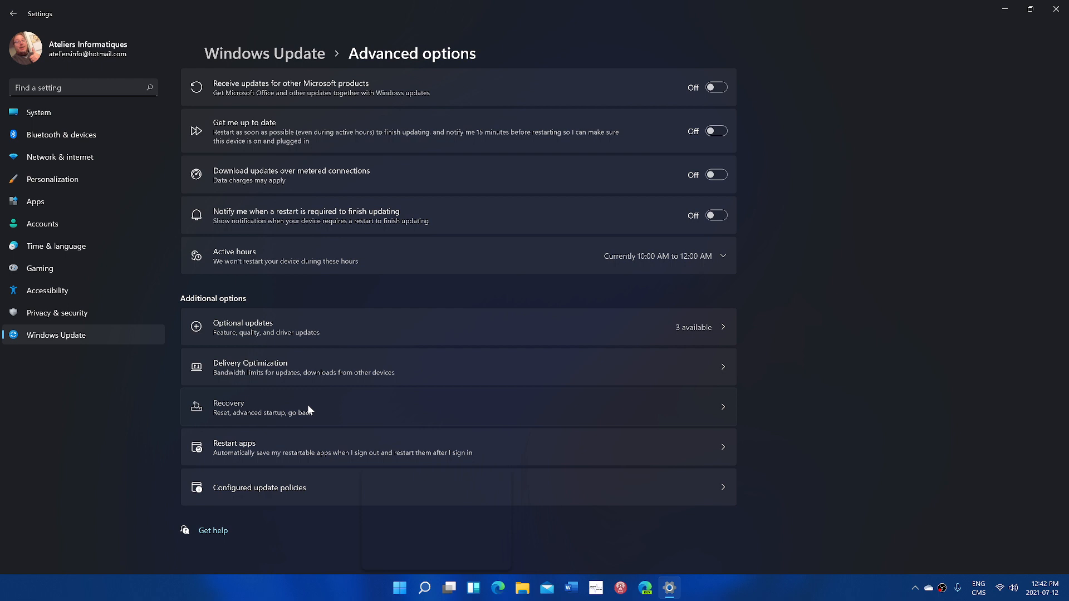
left_click(456, 408)
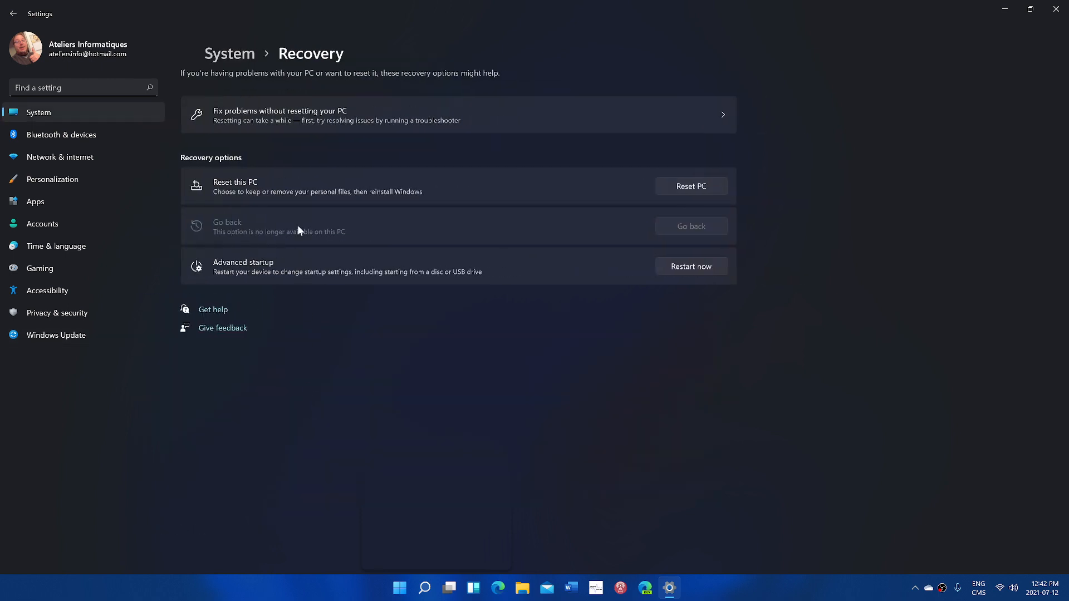
mouse_move(521, 247)
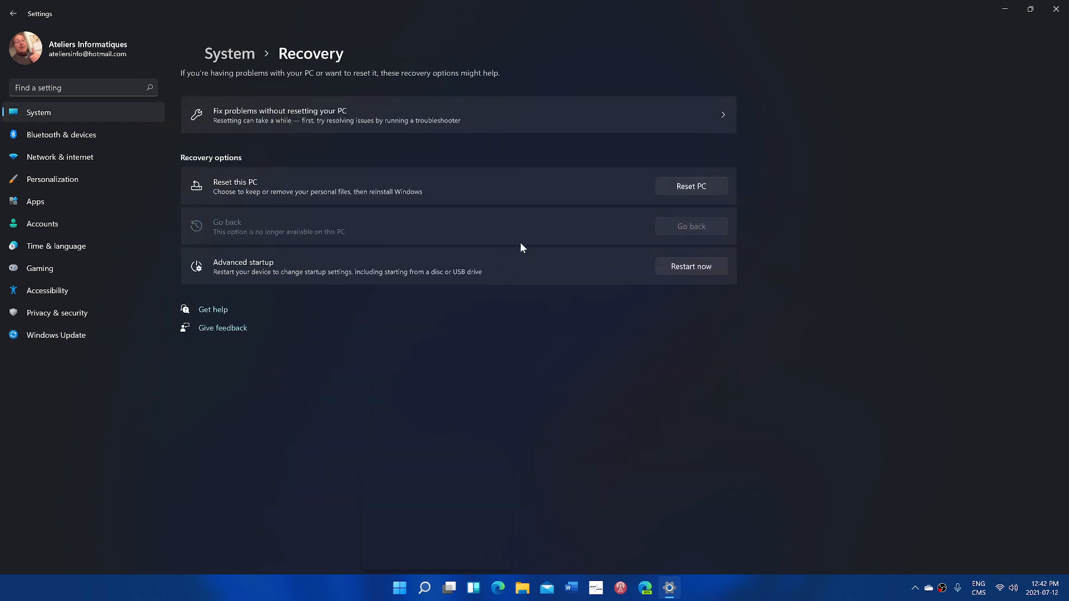
mouse_move(678, 215)
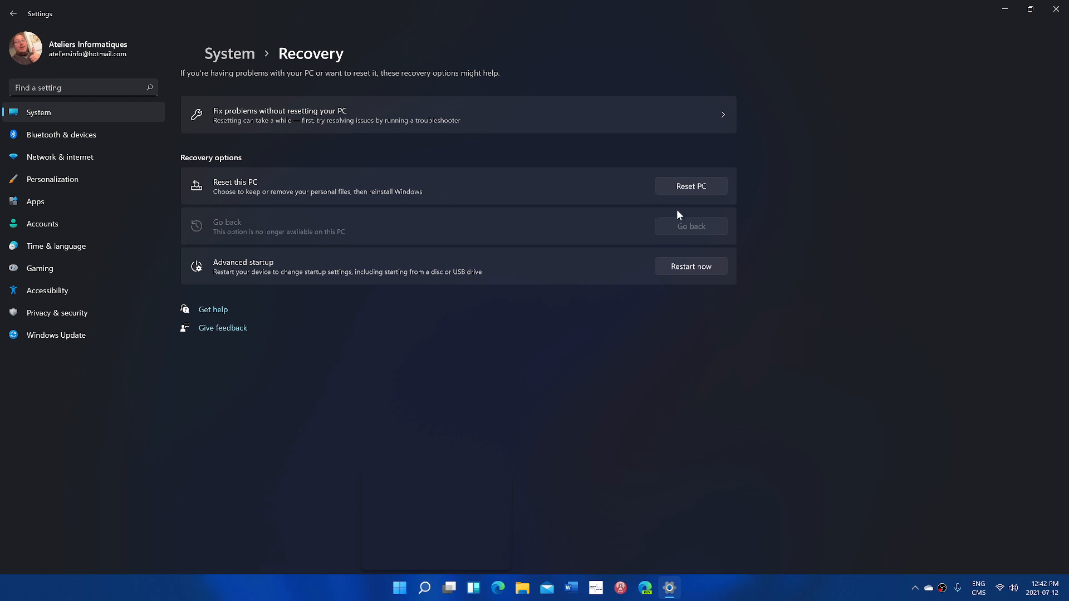
mouse_move(520, 453)
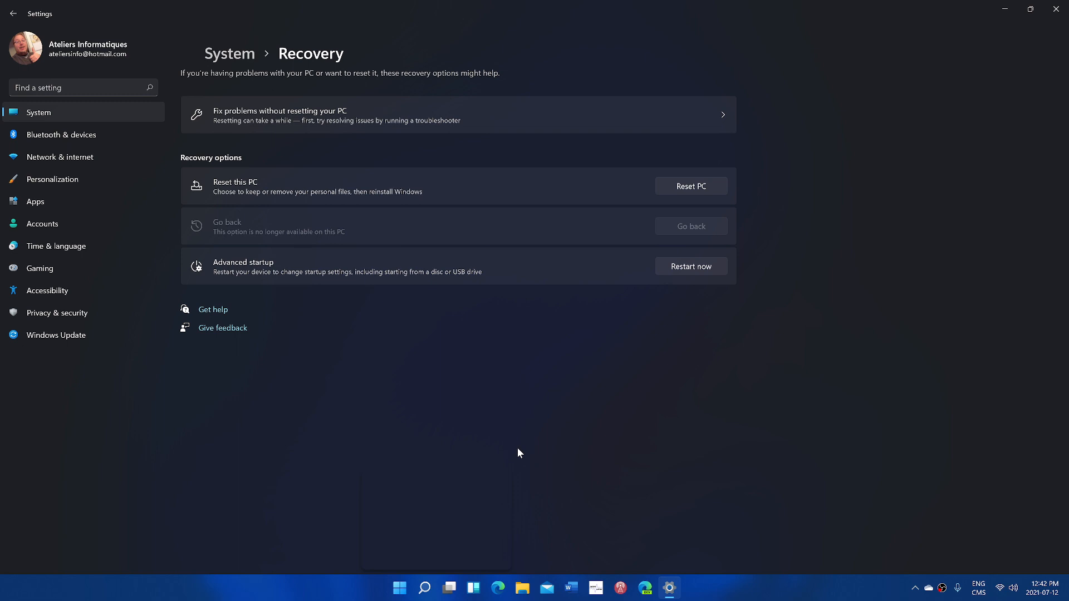
mouse_move(670, 202)
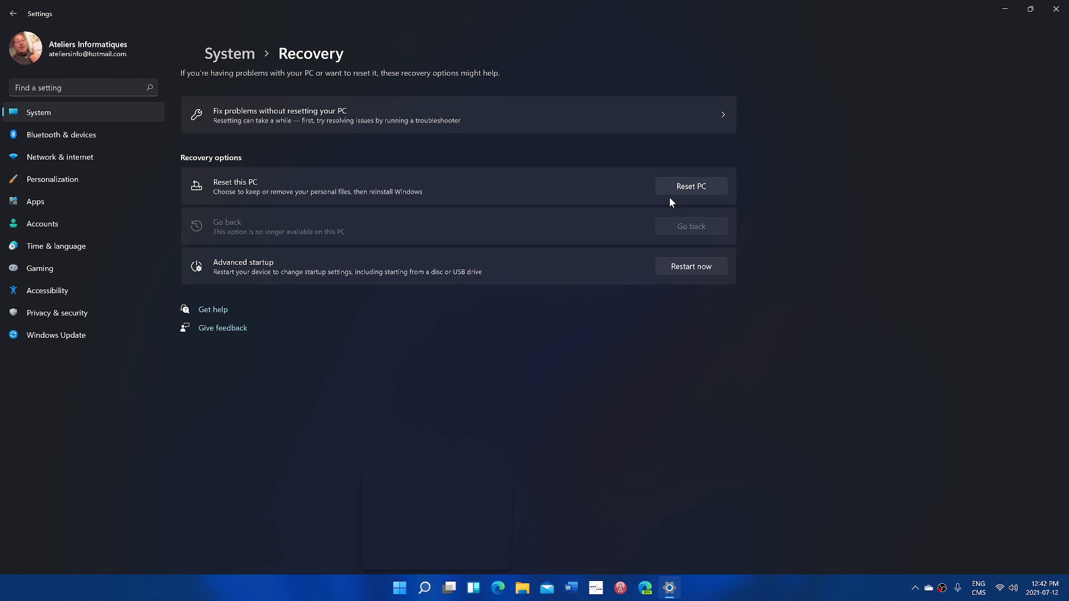
mouse_move(598, 389)
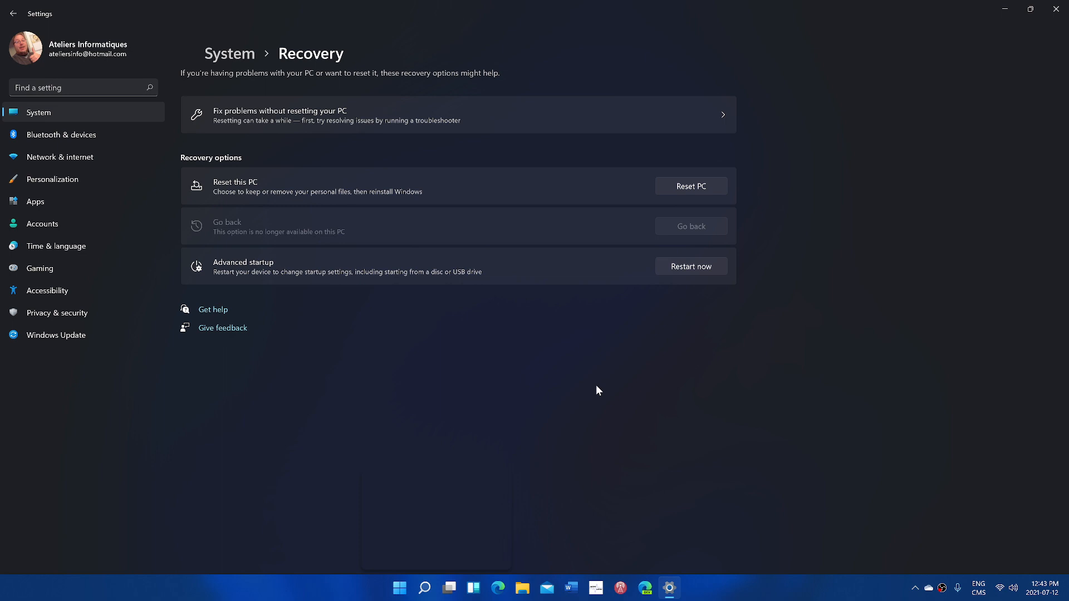
mouse_move(591, 388)
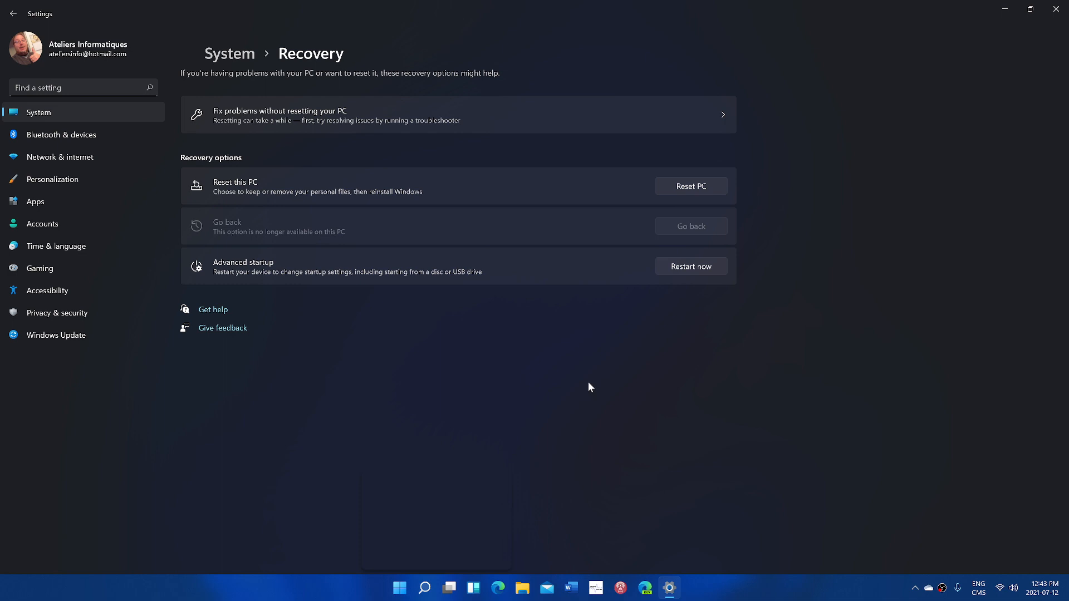
mouse_move(480, 412)
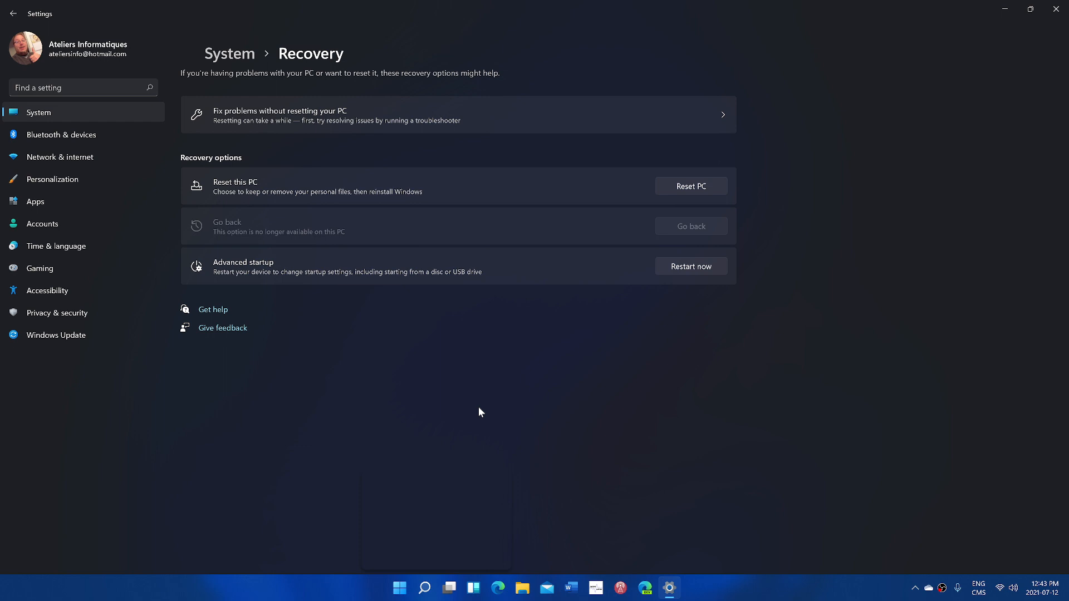
mouse_move(423, 86)
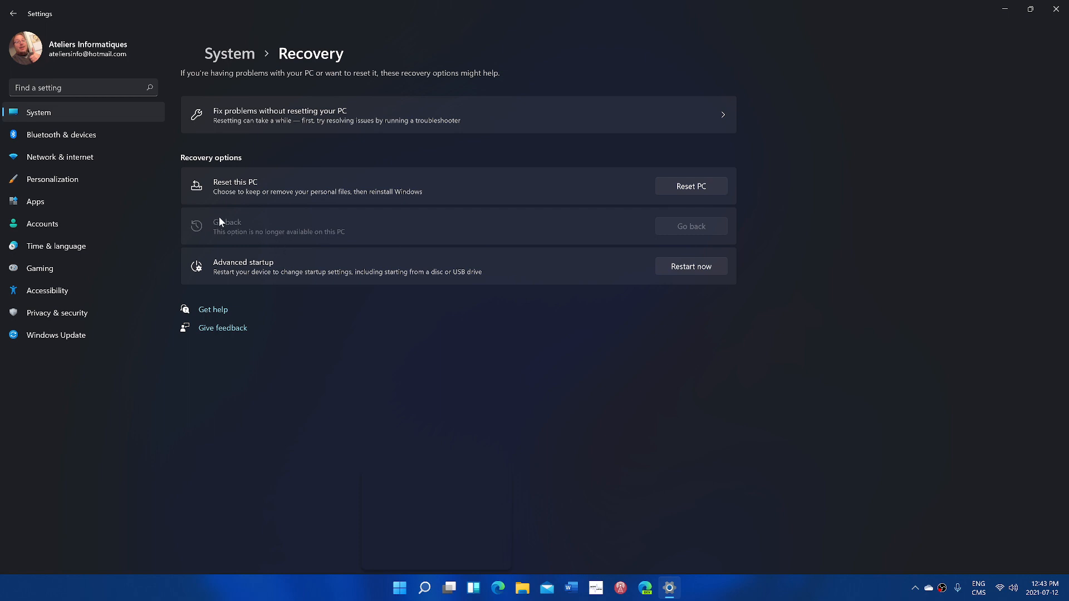
mouse_move(678, 236)
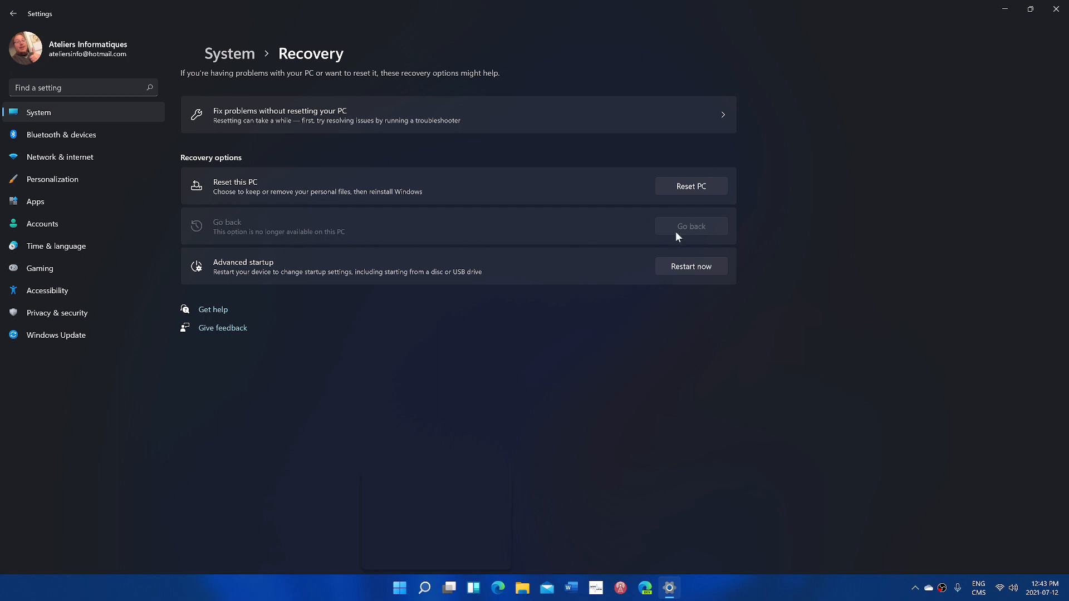
mouse_move(809, 278)
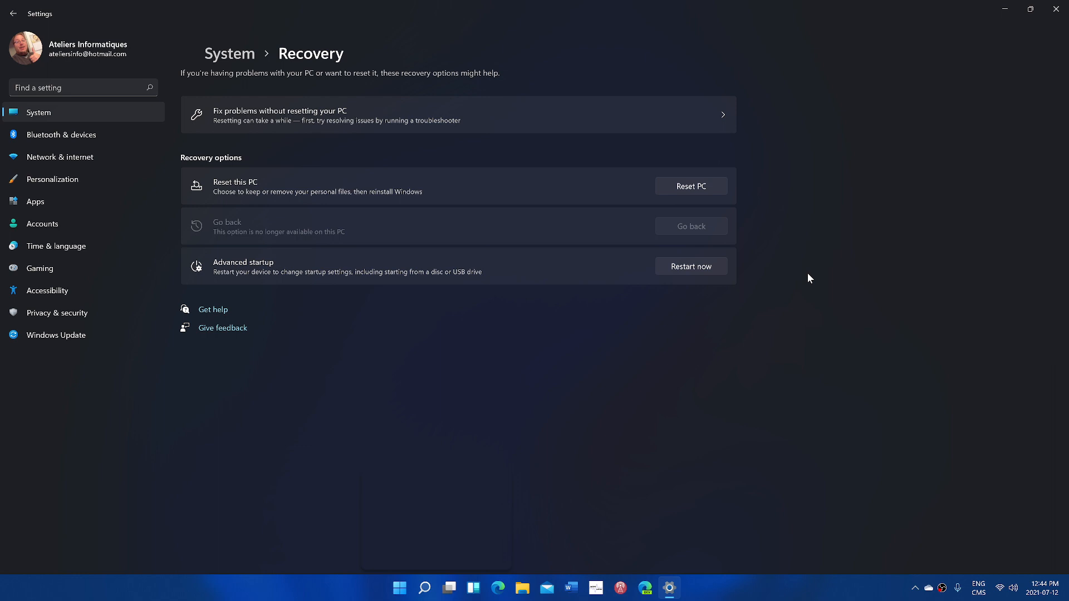
mouse_move(1008, 29)
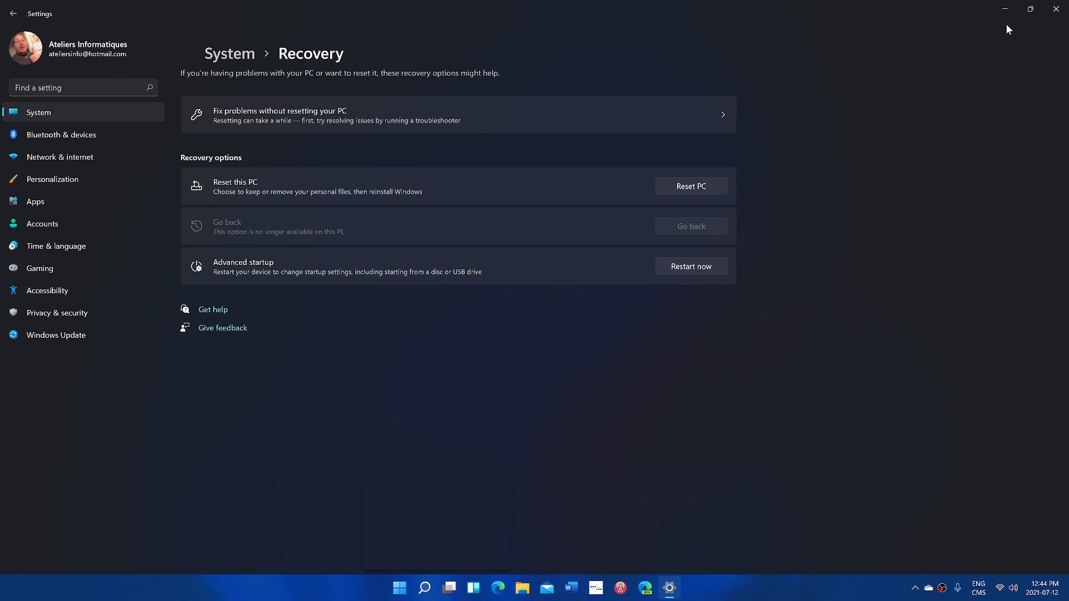
mouse_move(1056, 11)
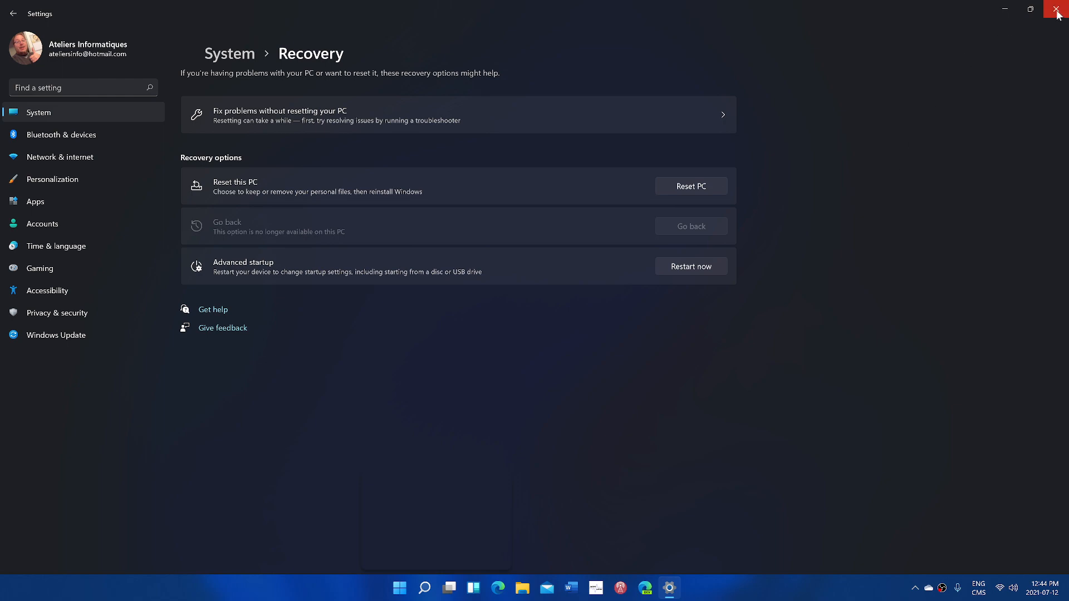
Close the Settings window to return to the empty desktop.
left_click(1058, 13)
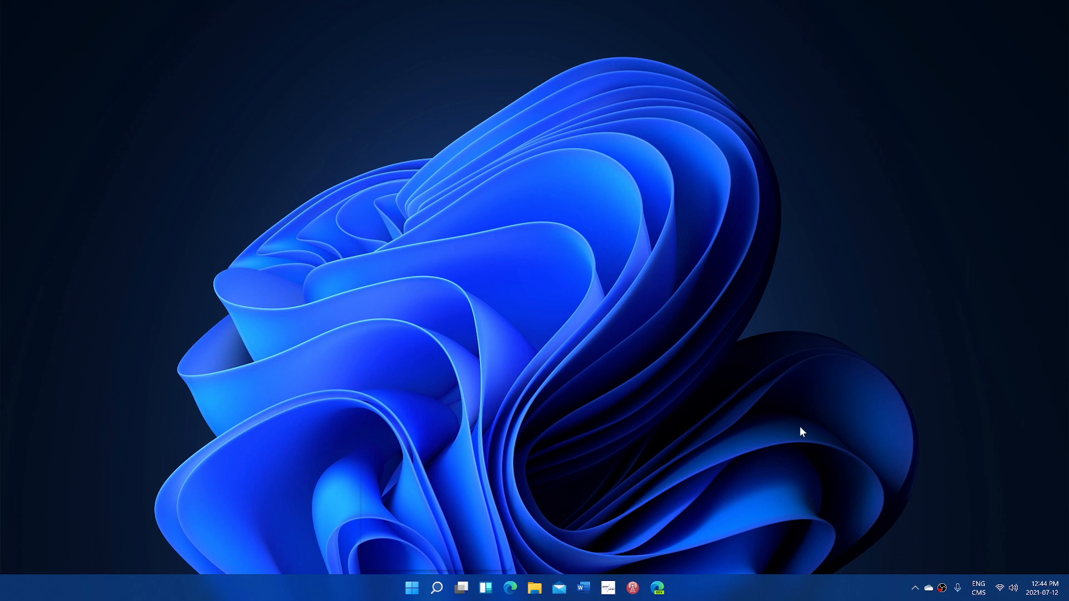
mouse_move(687, 451)
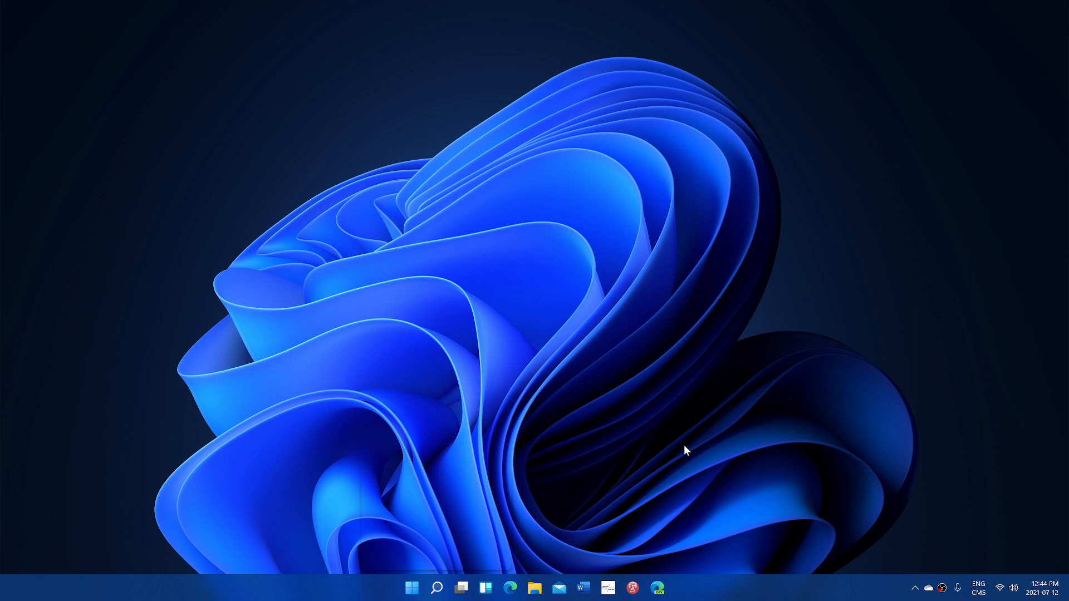
mouse_move(743, 478)
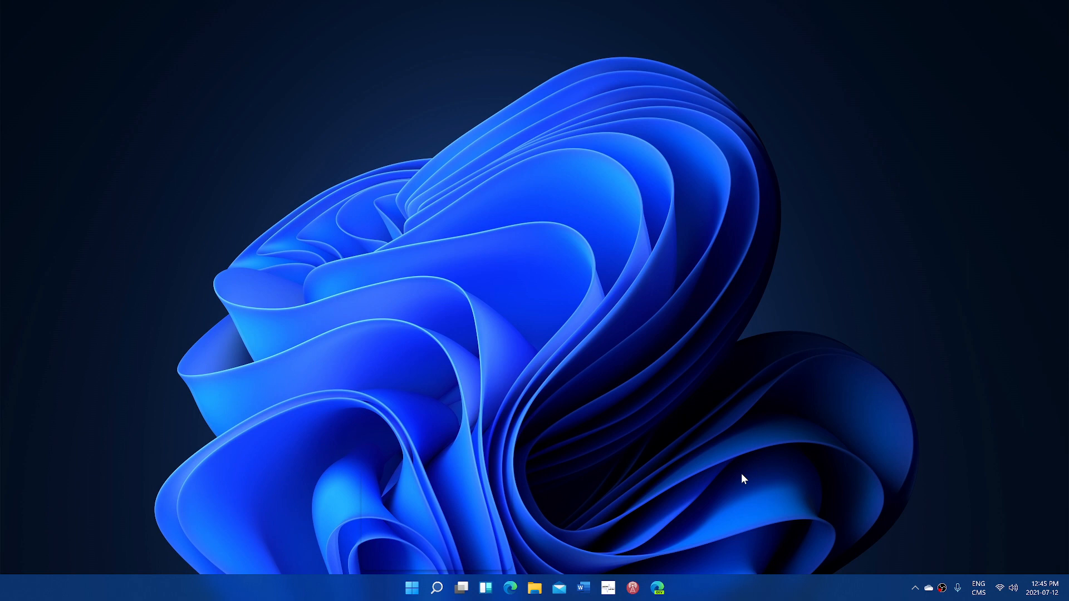
mouse_move(751, 495)
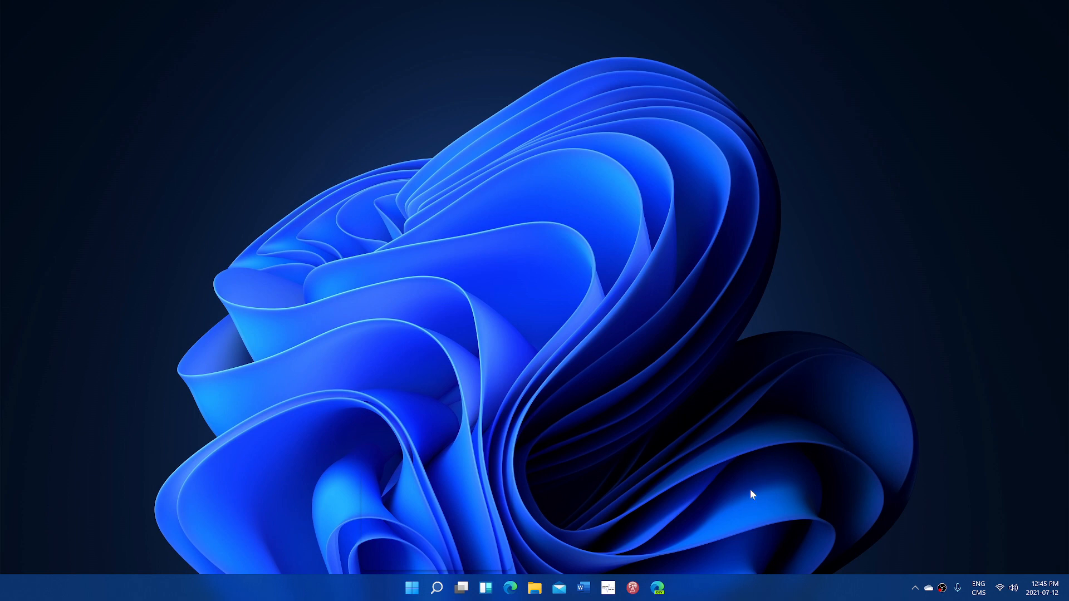
mouse_move(816, 590)
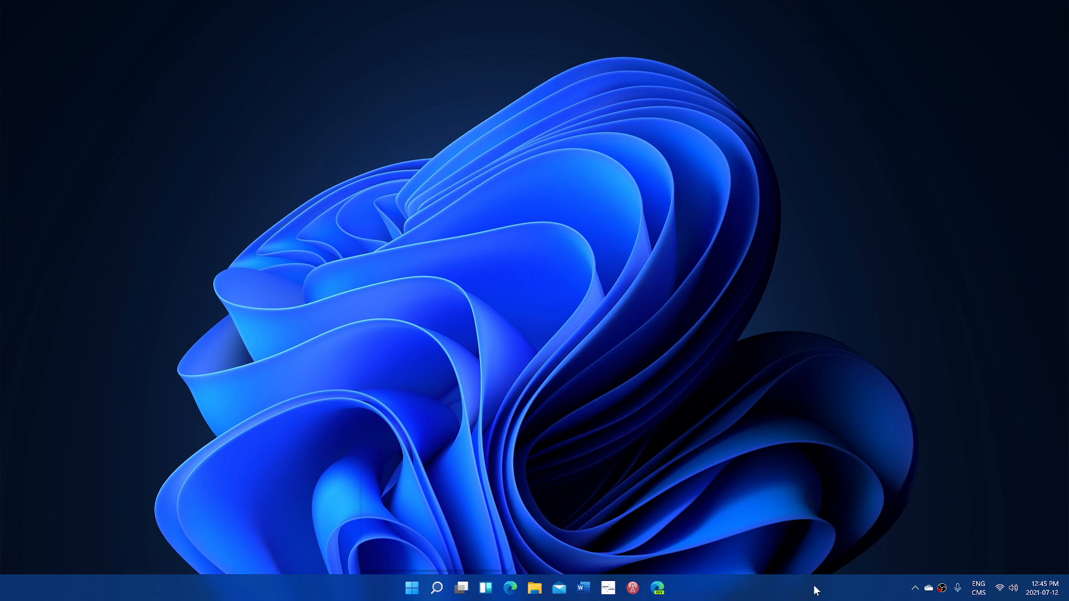
mouse_move(803, 584)
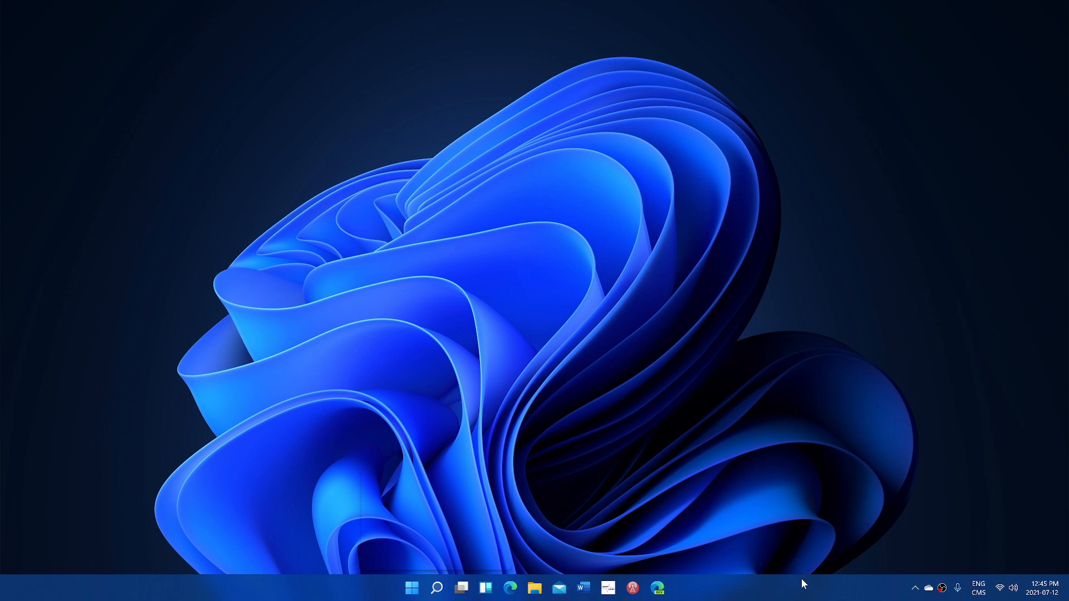
mouse_move(807, 584)
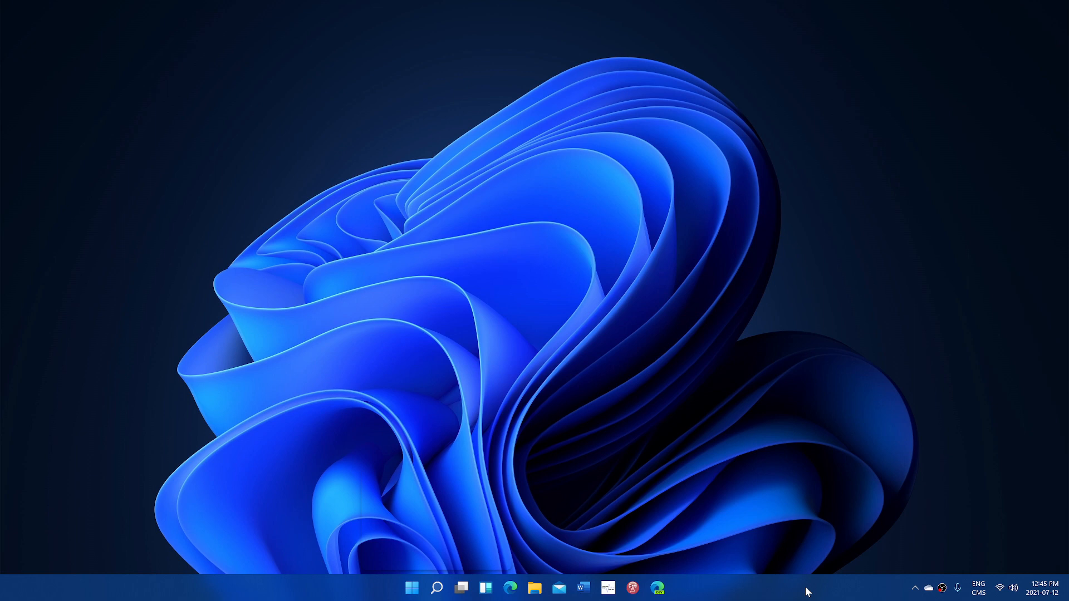